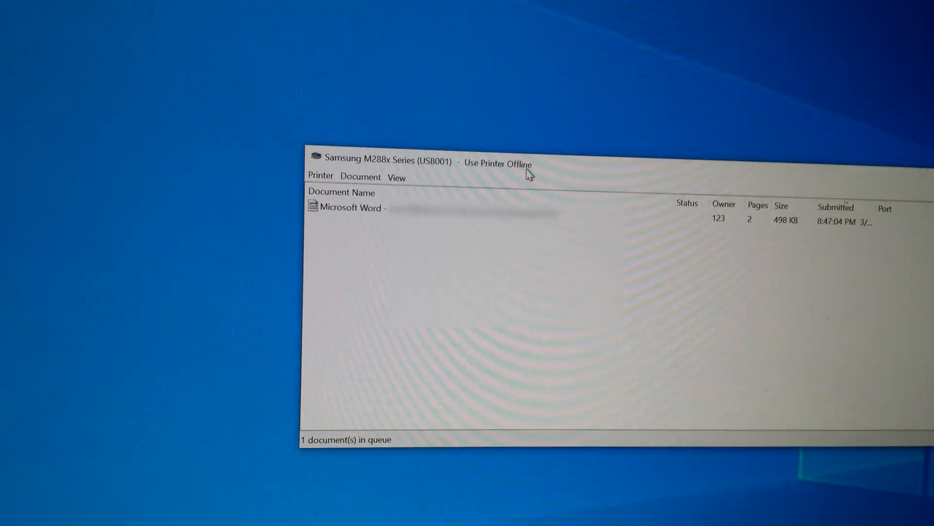
Uncheck Use Printer Offline in the Samsung M288x queue's Printer menu.
{"action": "left_click", "coordinate": [319, 176]}
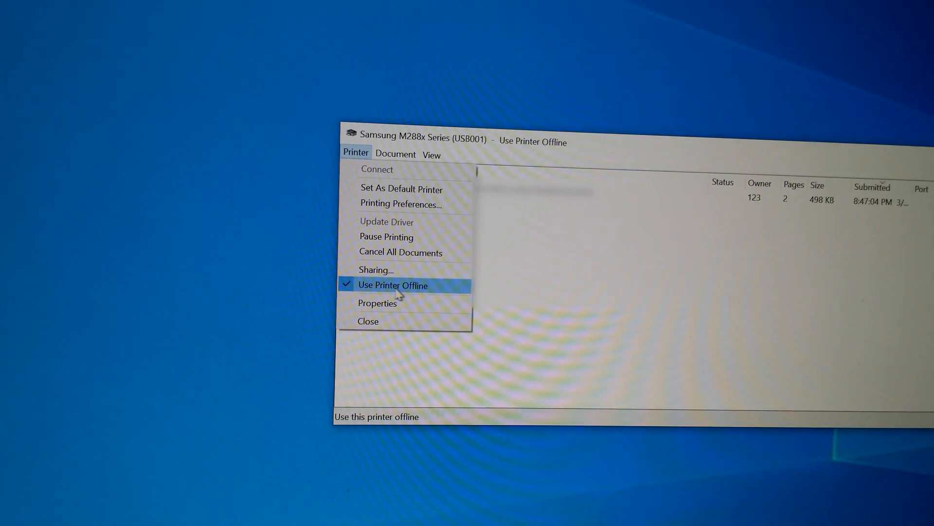
{"action": "left_click", "coordinate": [393, 285]}
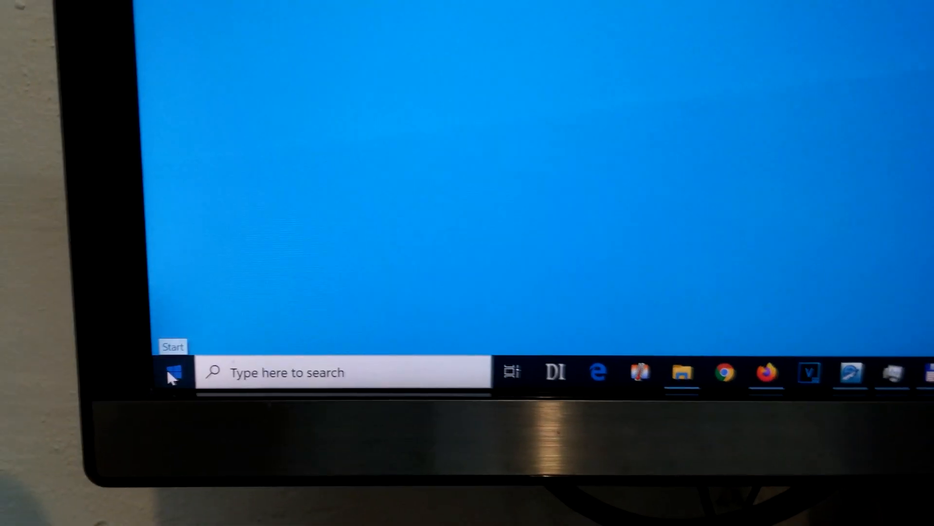
Search the Start menu for 'control' and launch Control Panel.
{"action": "left_click", "coordinate": [174, 372]}
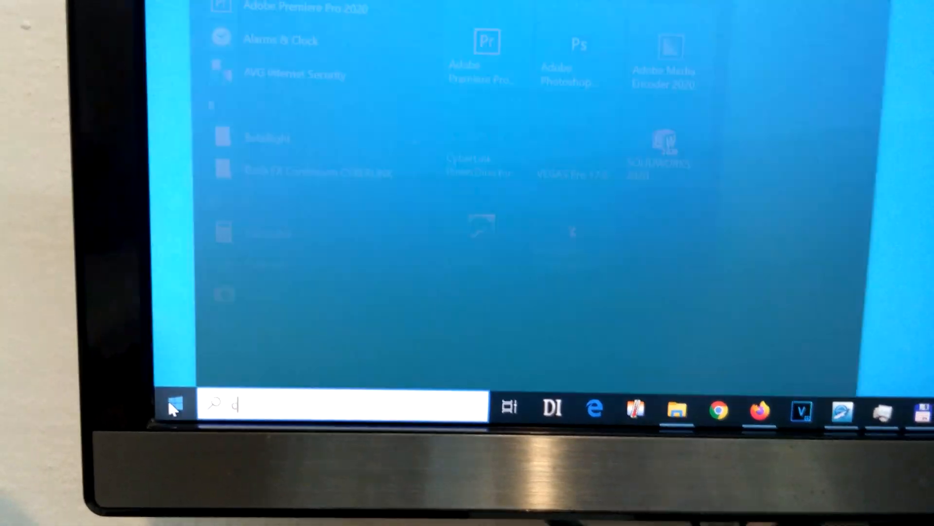
{"action": "type", "text": "control"}
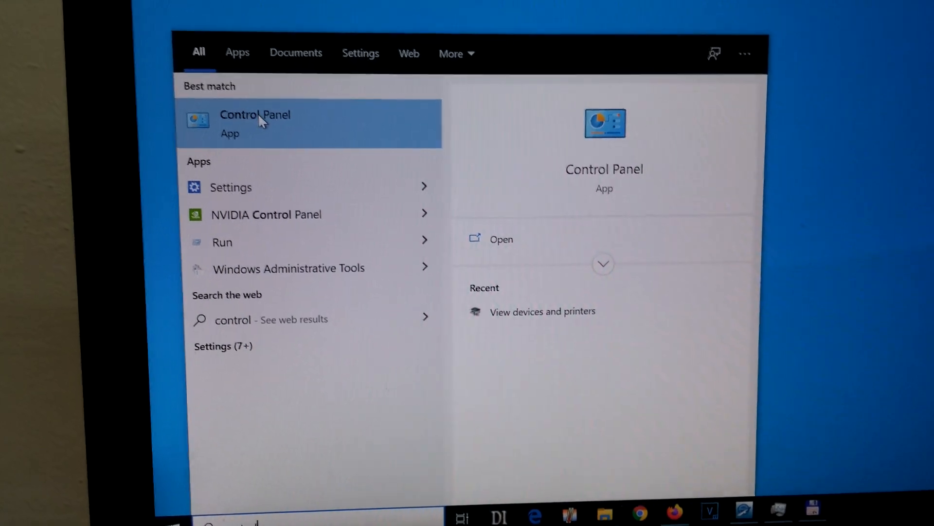
{"action": "left_click", "coordinate": [254, 123]}
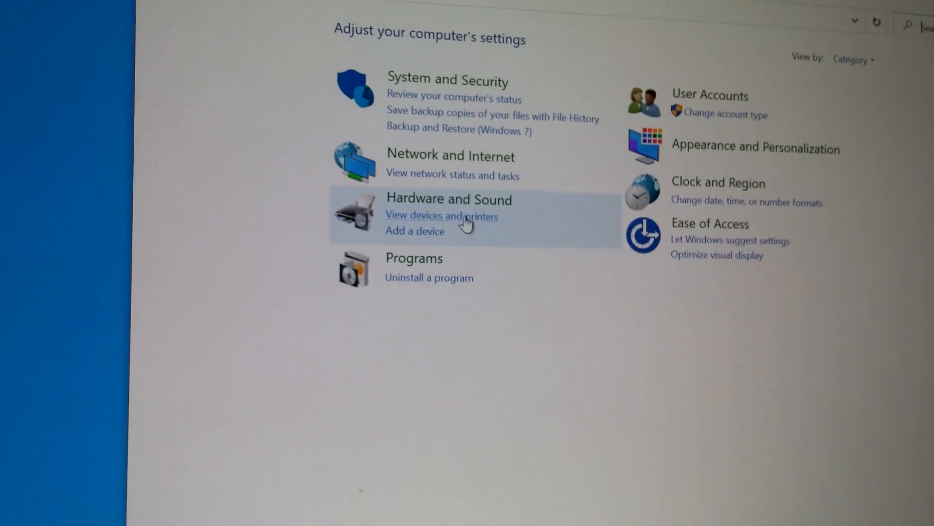
{"action": "mouse_move", "coordinate": [465, 203]}
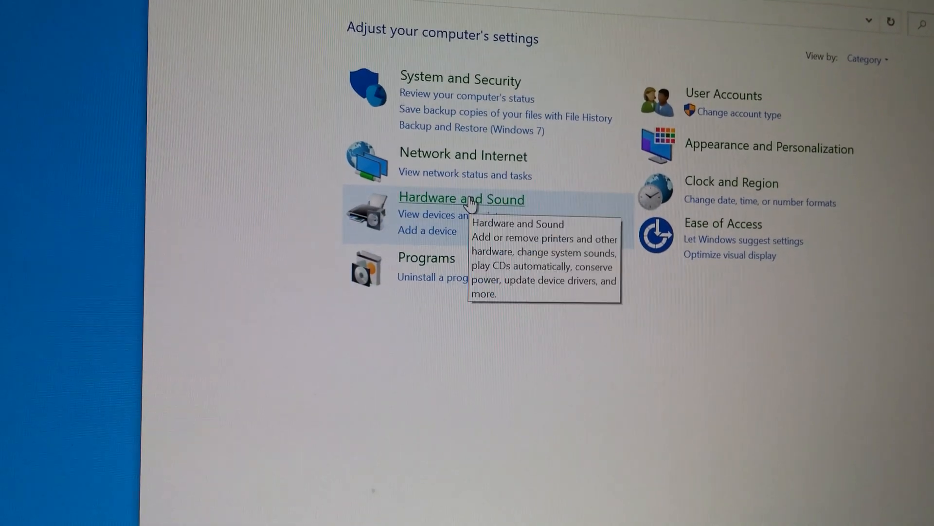
Go to Hardware and Sound, then Devices and Printers.
{"action": "left_click", "coordinate": [461, 198]}
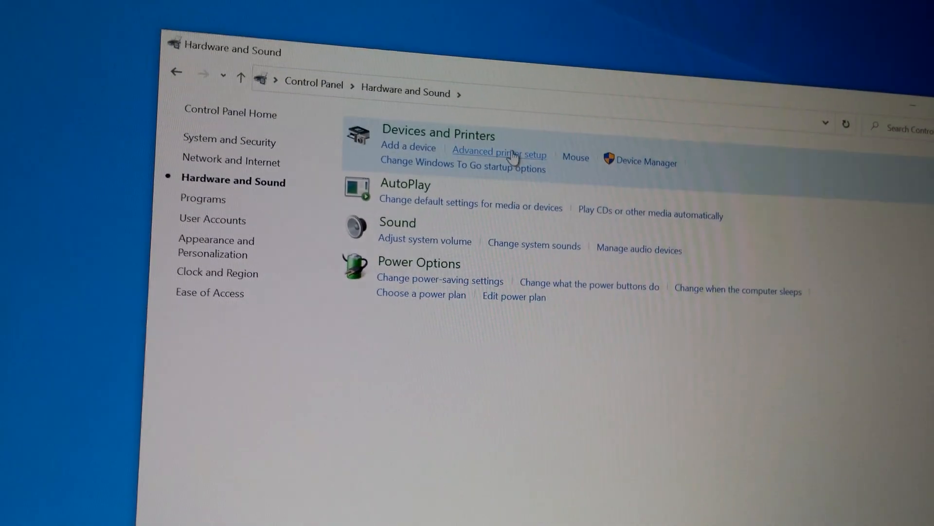
{"action": "mouse_move", "coordinate": [440, 137]}
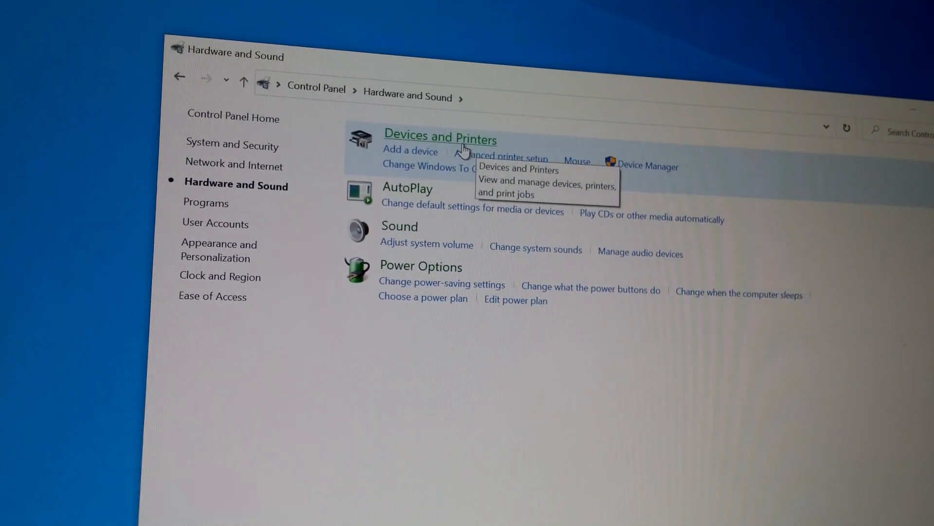
{"action": "left_click", "coordinate": [440, 138]}
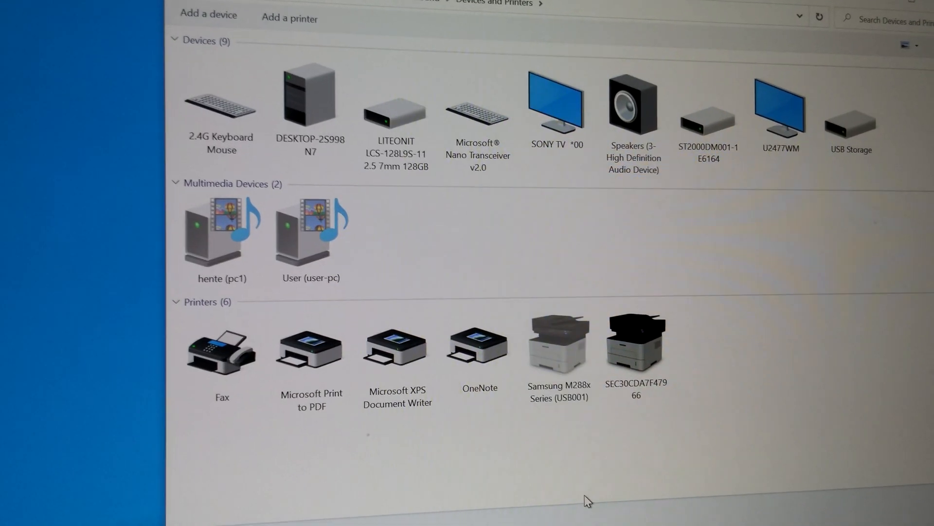
Open the Samsung M288x Series print queue and its Printer menu.
{"action": "right_click", "coordinate": [557, 339]}
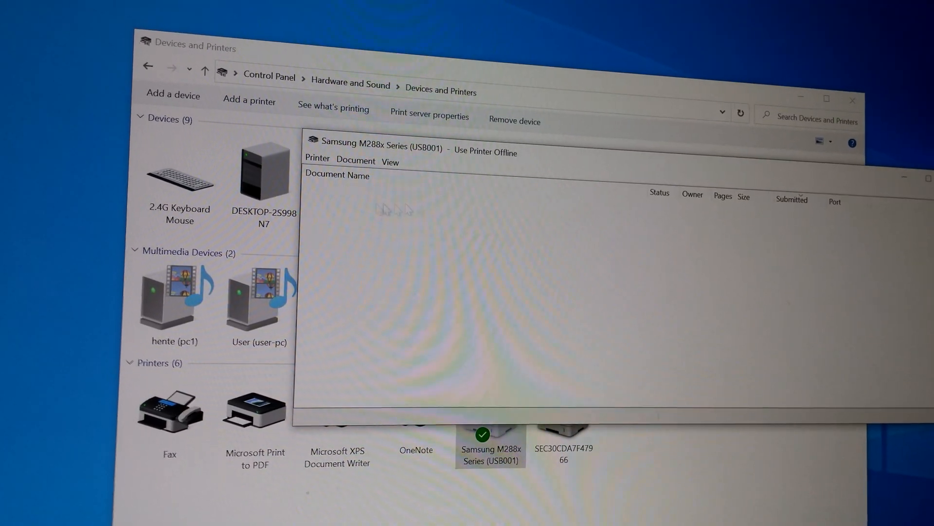
{"action": "left_click", "coordinate": [318, 160]}
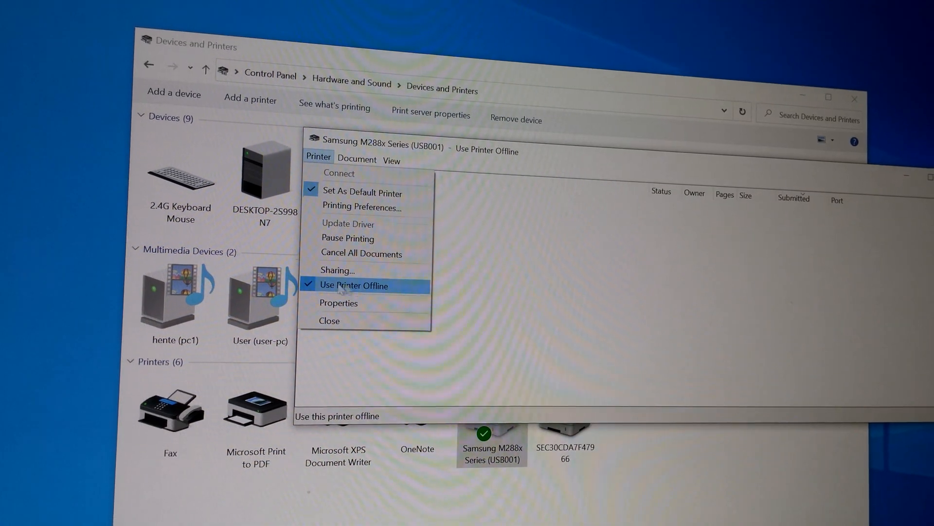